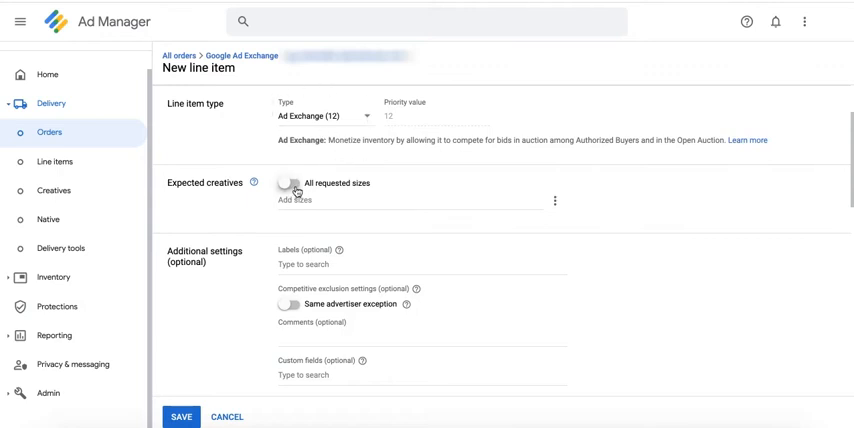
Turn on 'All requested sizes' in the Expected creatives section of the new line item.
click(292, 184)
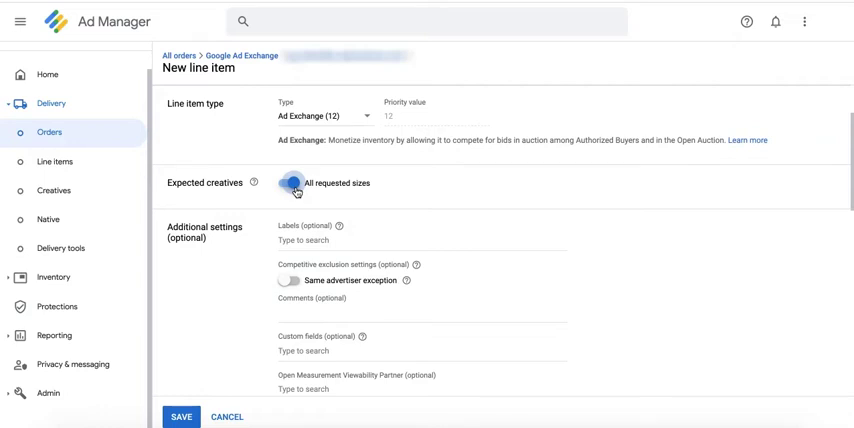
click(294, 184)
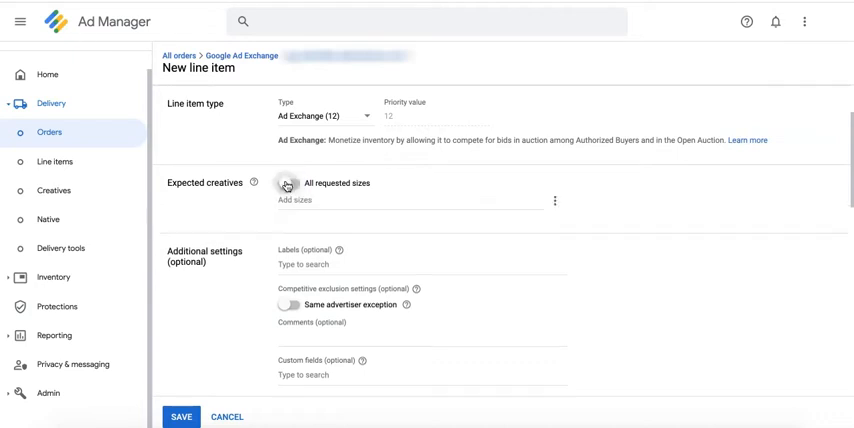
text(300x250 728x90)
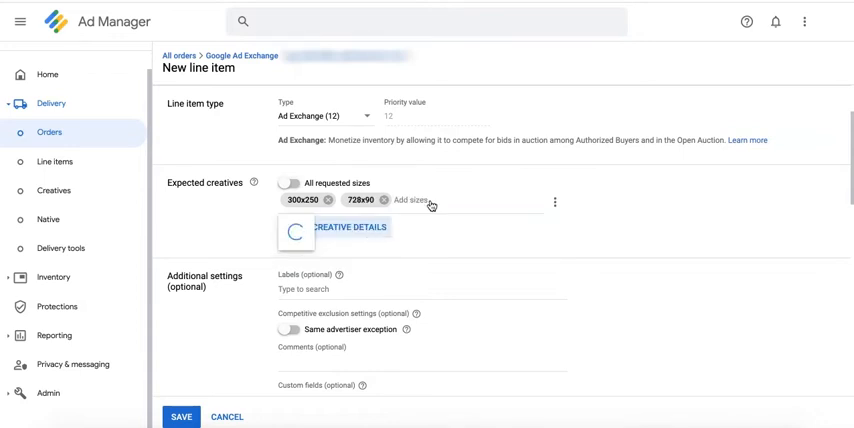
text(nati)
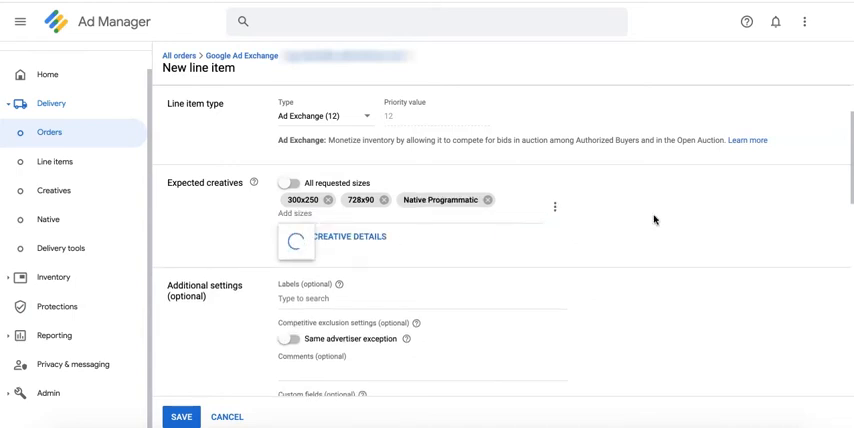
click(292, 184)
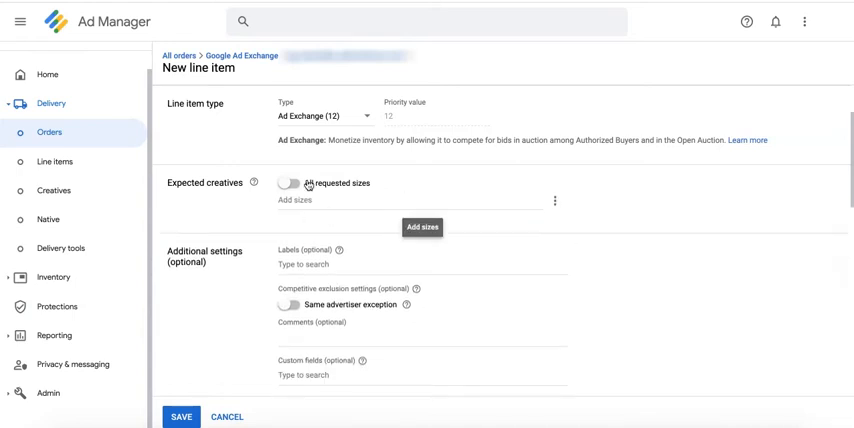
click(292, 184)
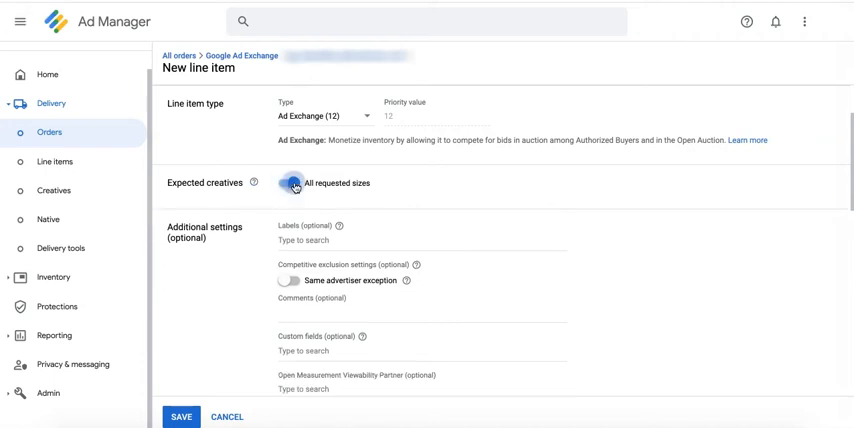
Show the Creatives (20) list for the delivering line item.
click(180, 416)
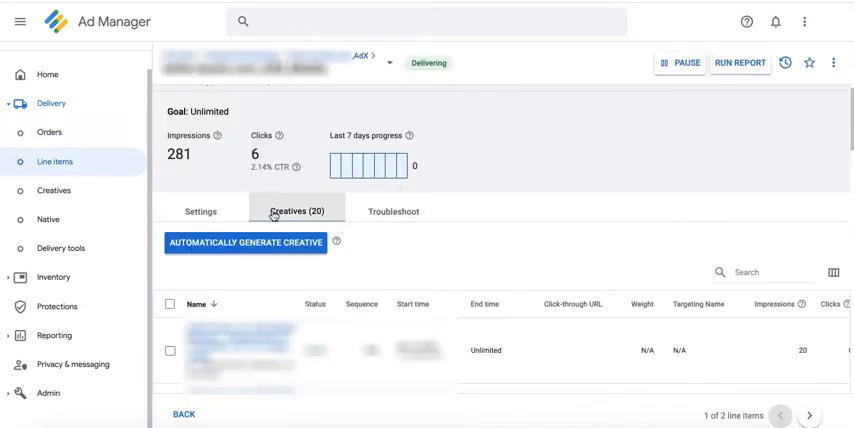
mouse_move(296, 212)
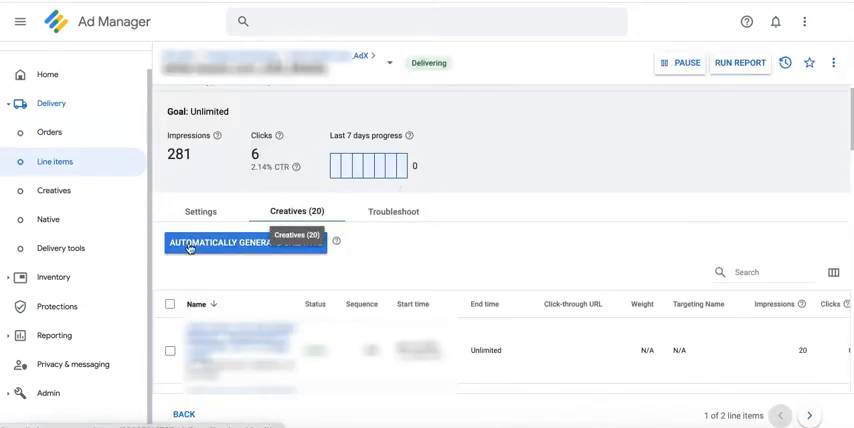
mouse_move(228, 244)
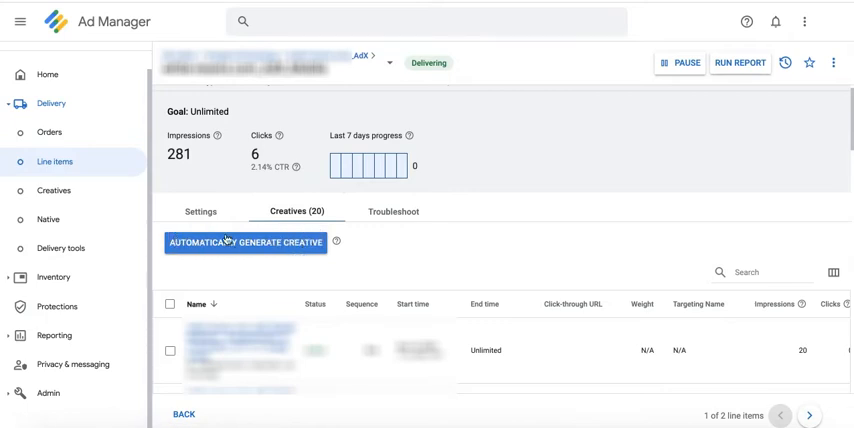
mouse_move(230, 264)
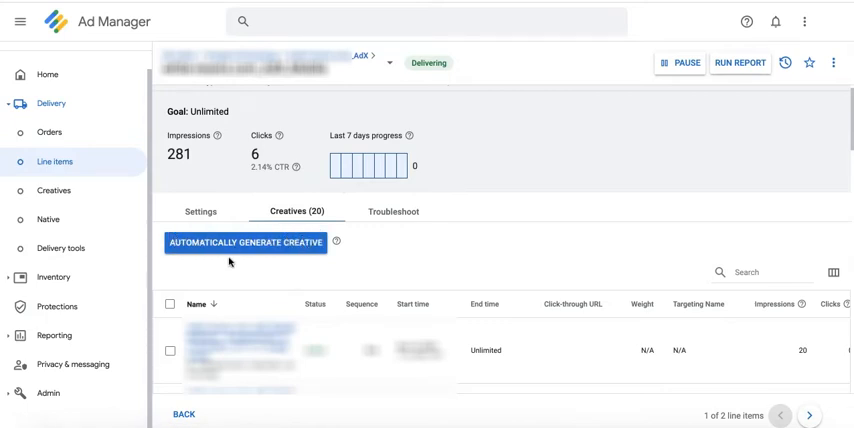
mouse_move(272, 278)
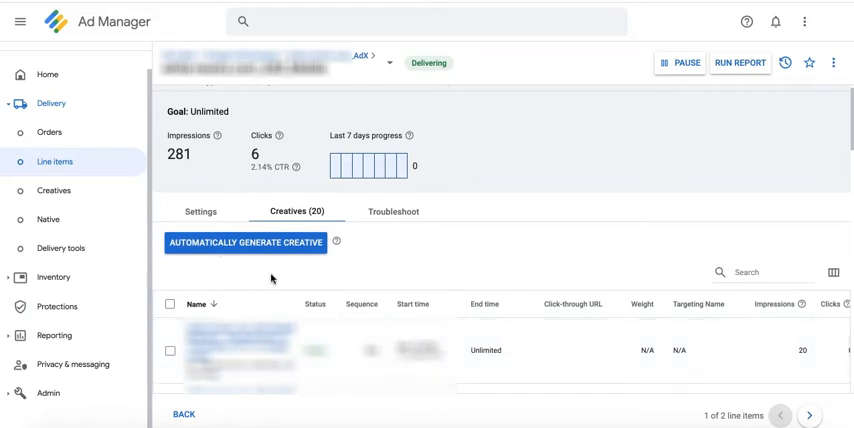
mouse_move(462, 268)
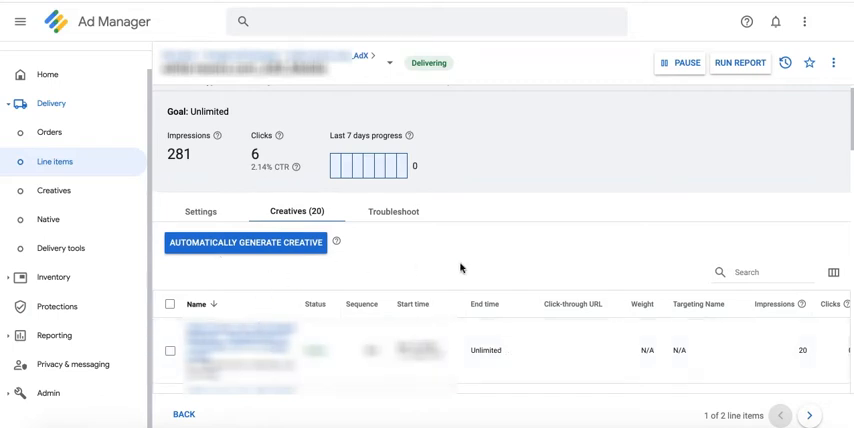
mouse_move(332, 264)
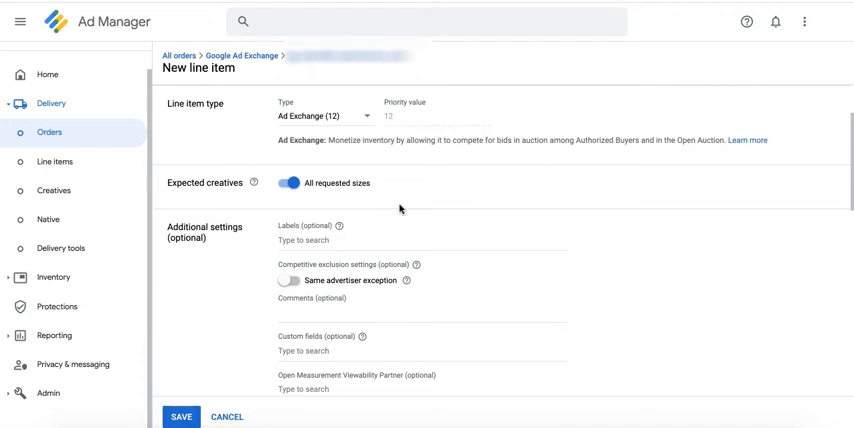
mouse_move(250, 176)
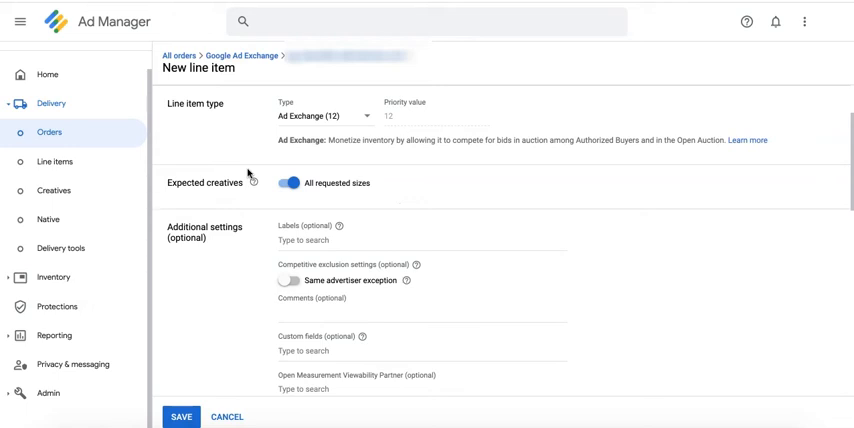
mouse_move(388, 242)
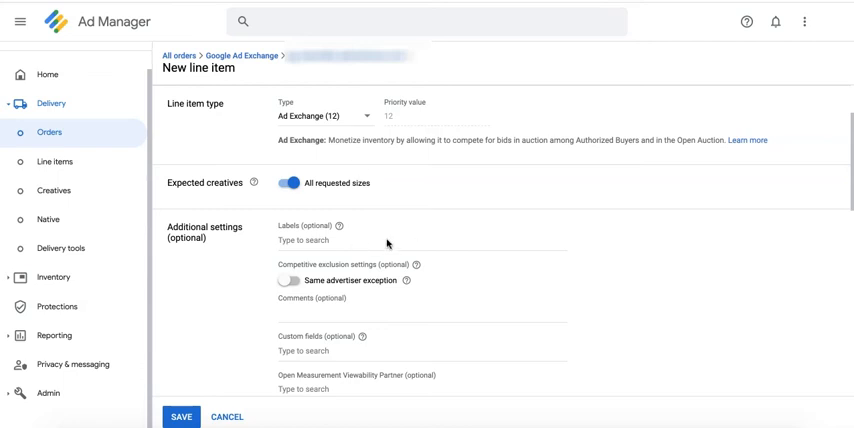
mouse_move(490, 208)
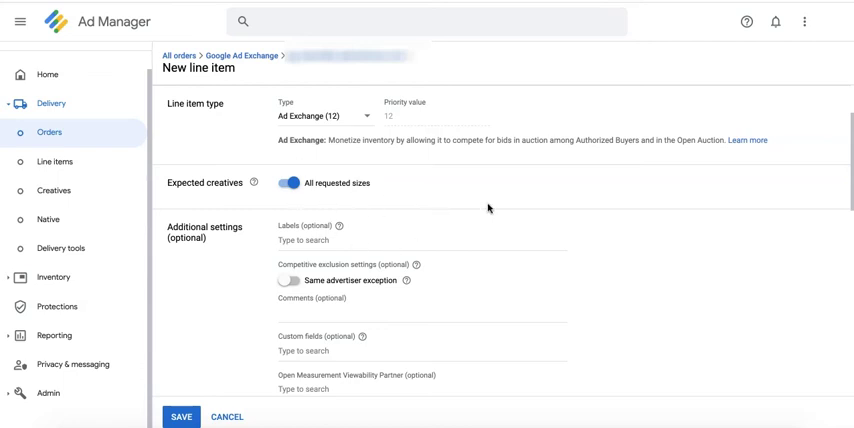
mouse_move(308, 202)
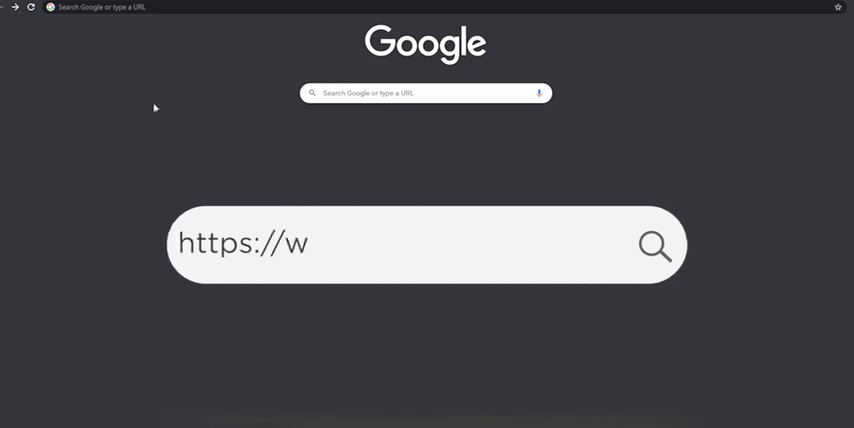
text(ww.monetizemore.com/)
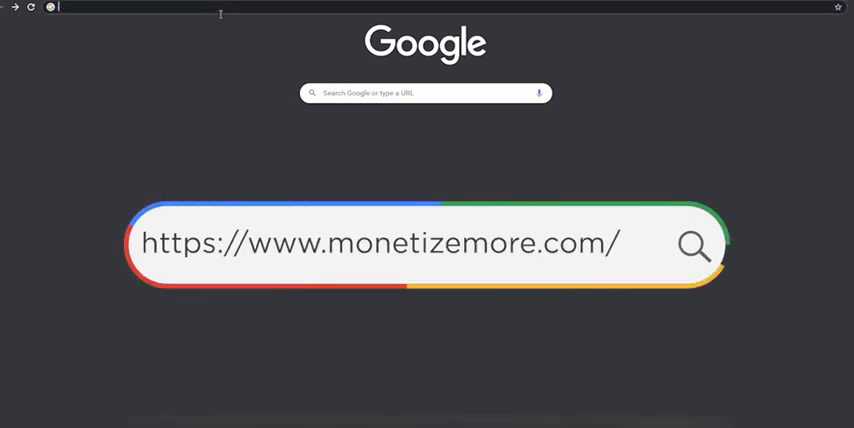
key(Return)
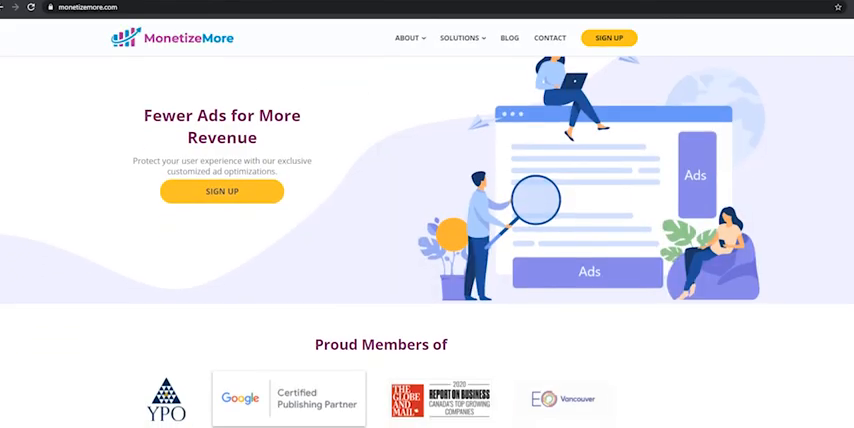